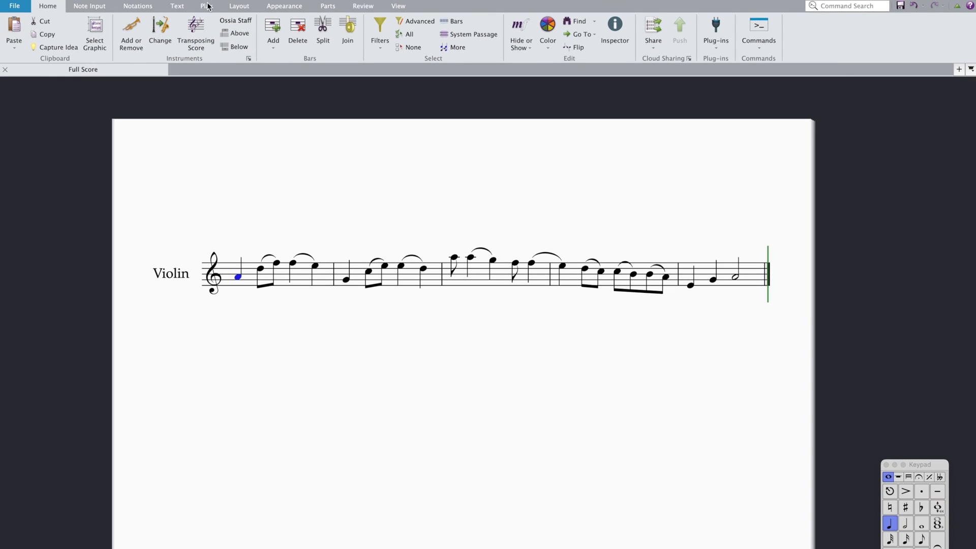
Show the Play tab's Configuration list, with NotePerformer as the current sound set.
click(210, 6)
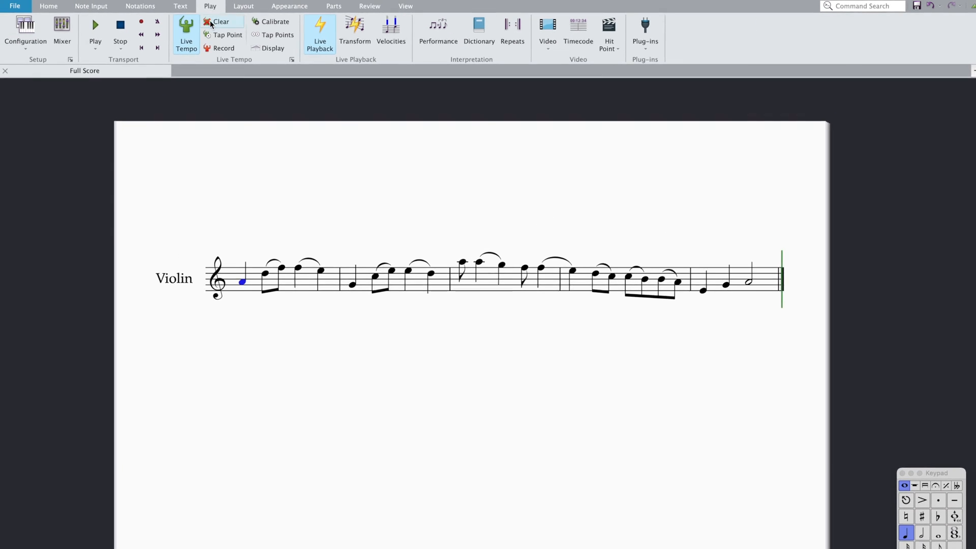
click(25, 31)
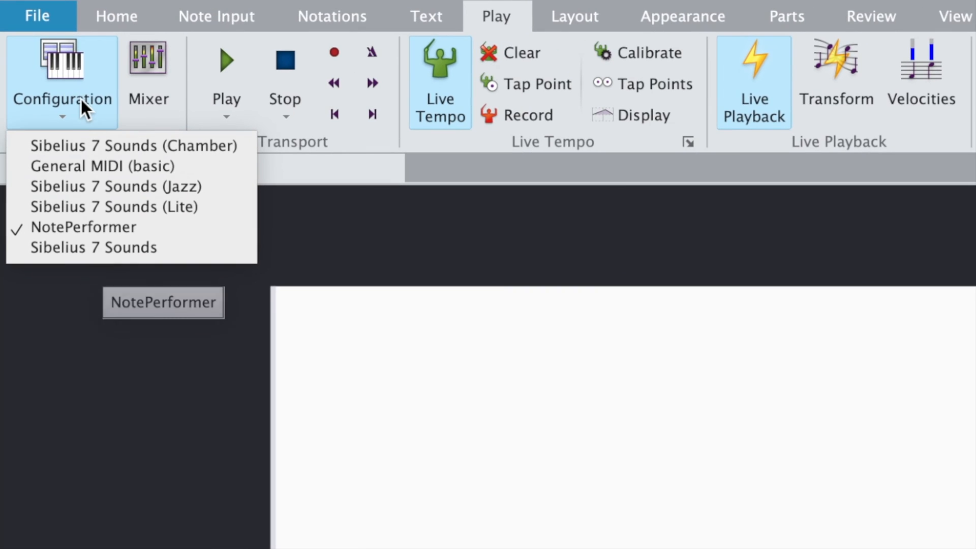
mouse_move(84, 227)
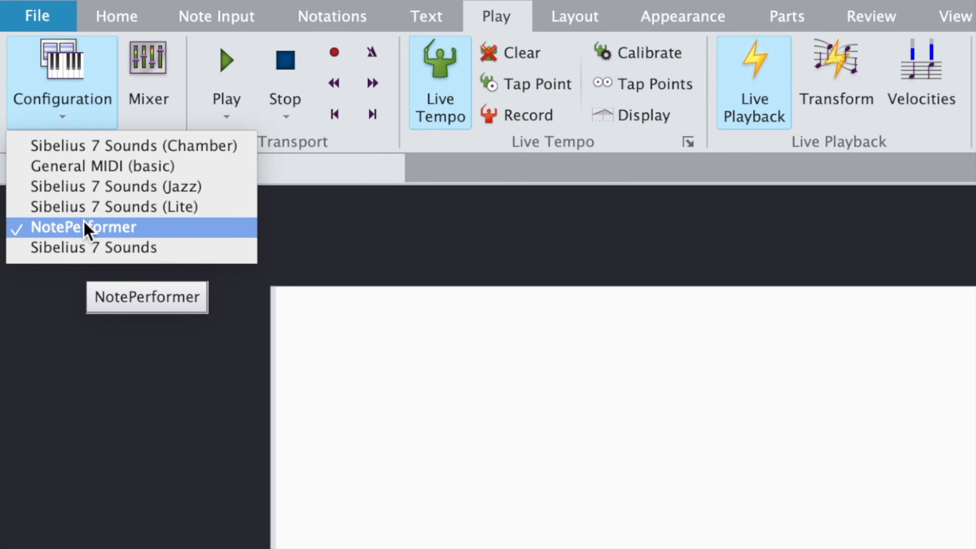
mouse_move(163, 242)
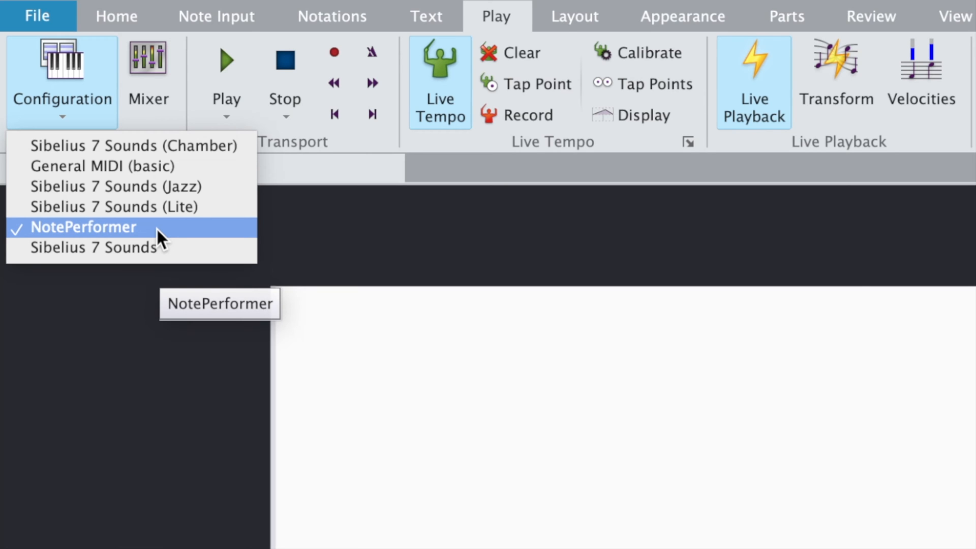
click(83, 226)
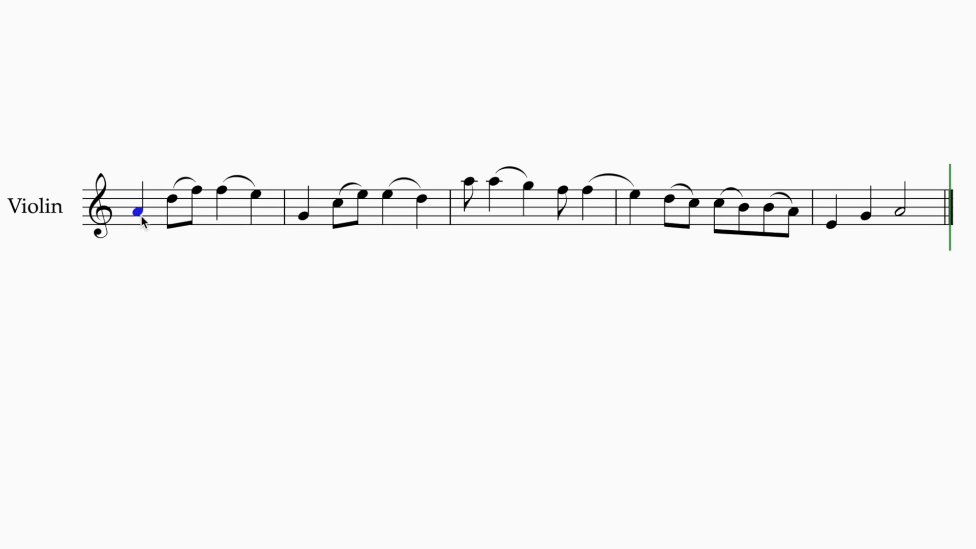
key(Space)
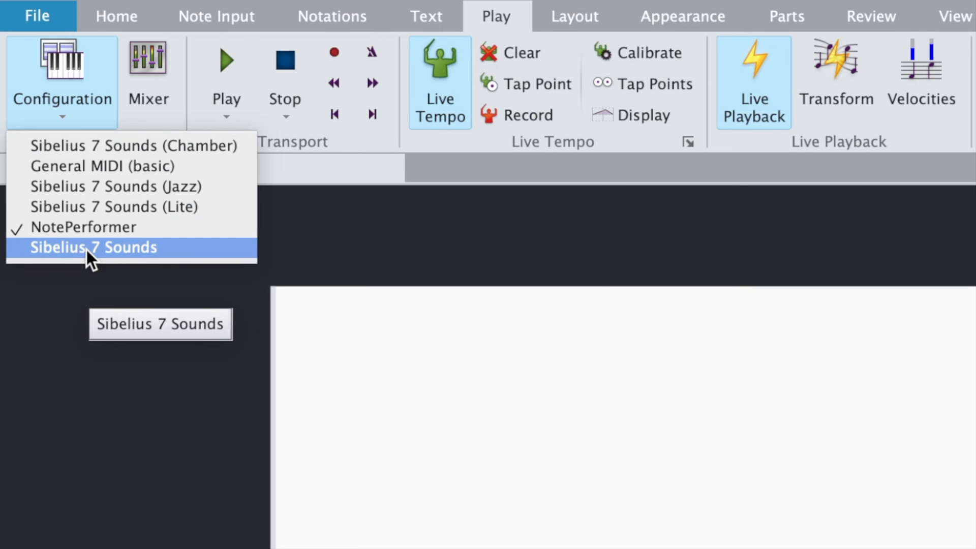
Choose Sibelius 7 Sounds from the playback configuration list.
click(93, 247)
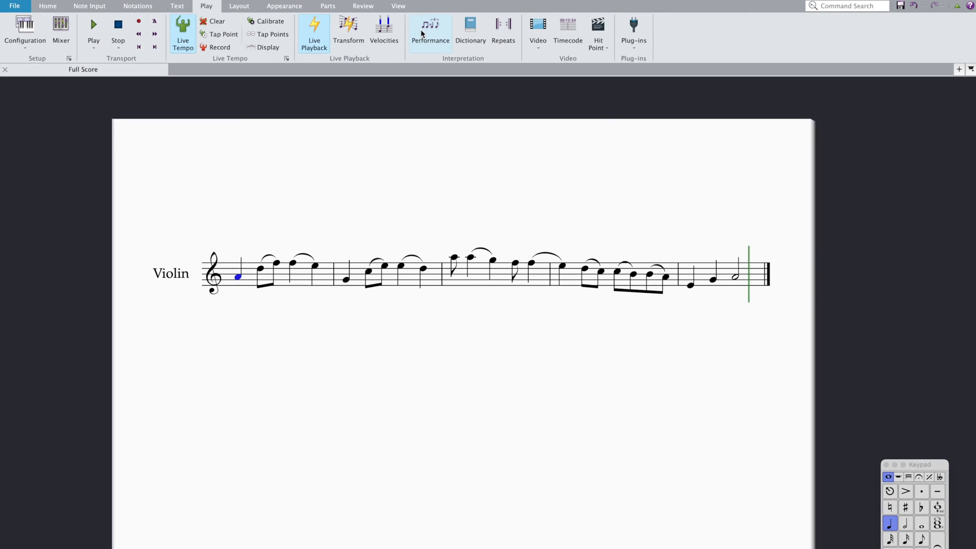
Open Performance settings: Espressivo, Meccanico rubato, Straight feel, Ambient hall reverb.
click(430, 28)
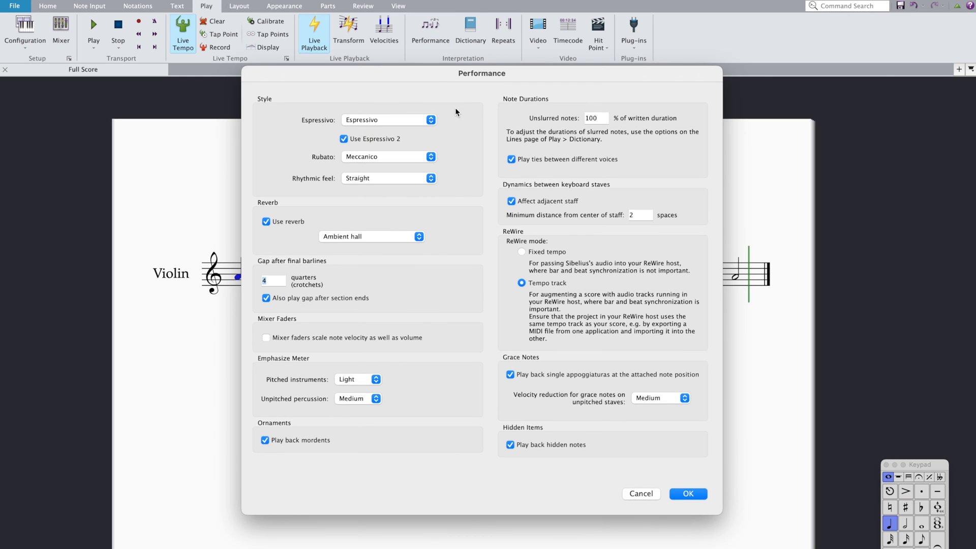
mouse_move(352, 194)
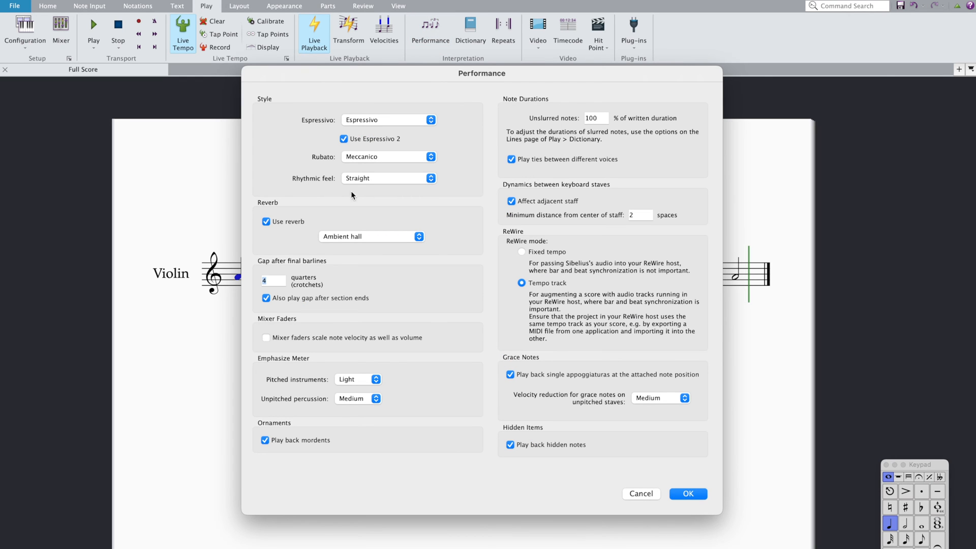
mouse_move(402, 224)
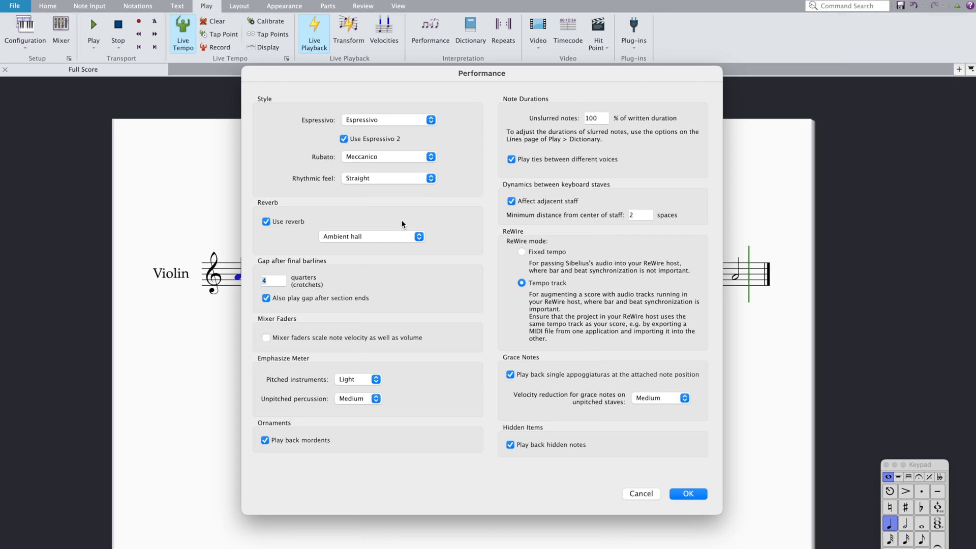
mouse_move(341, 153)
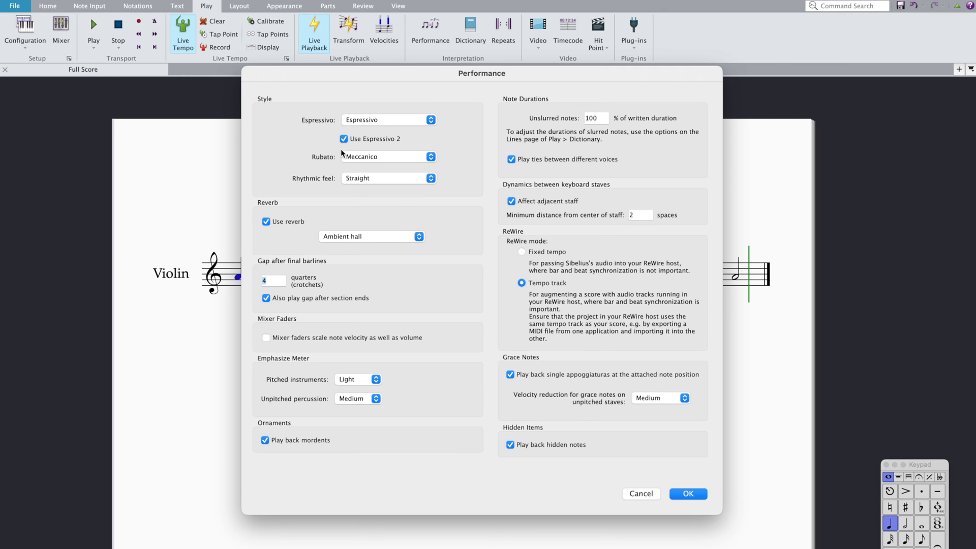
mouse_move(435, 121)
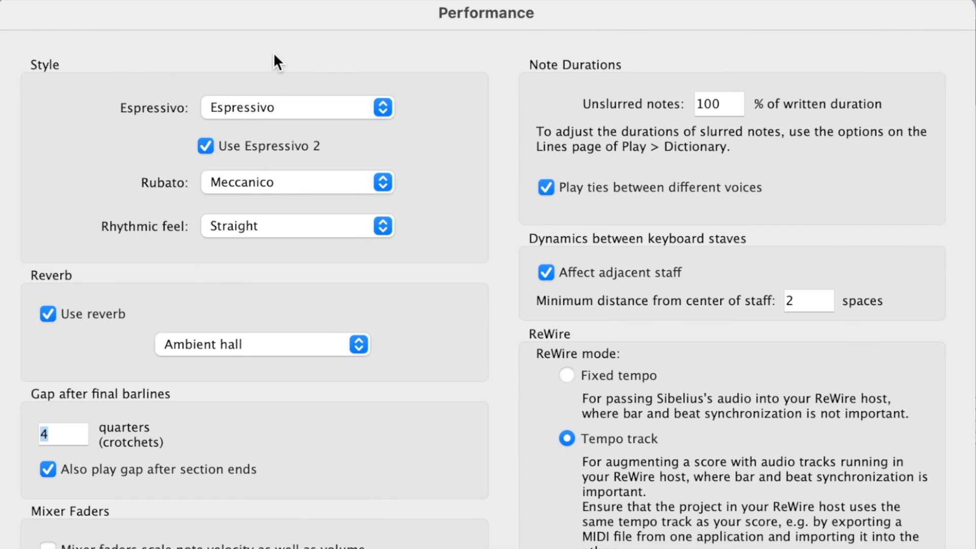
mouse_move(219, 291)
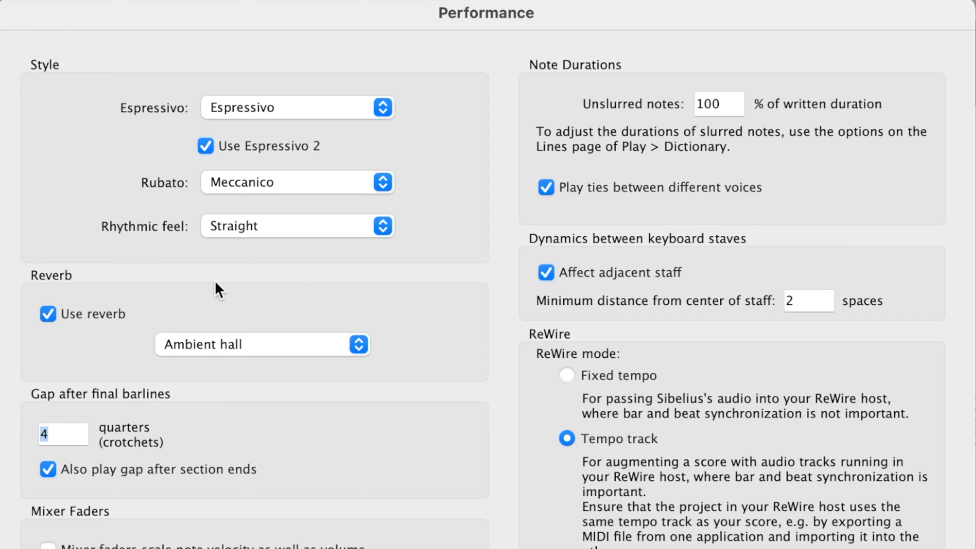
mouse_move(383, 281)
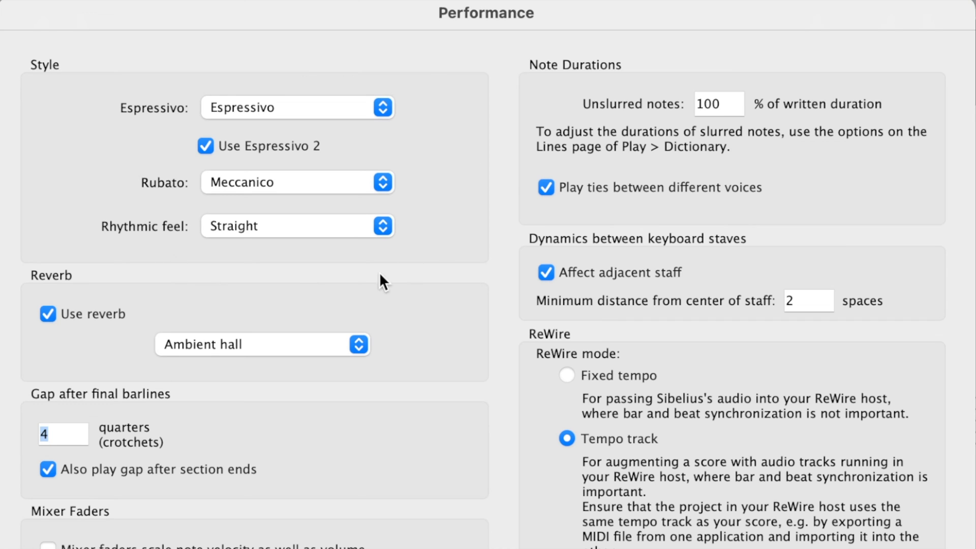
mouse_move(152, 229)
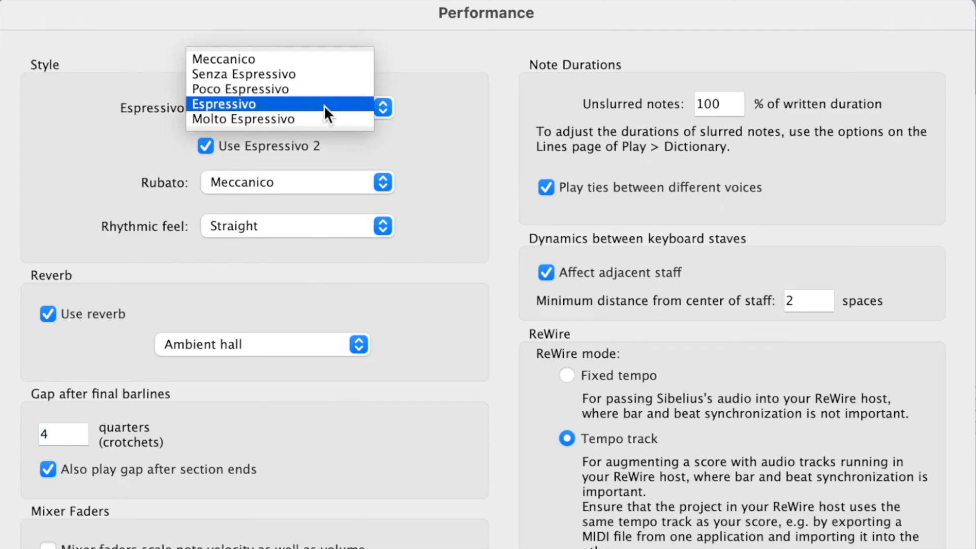
mouse_move(224, 59)
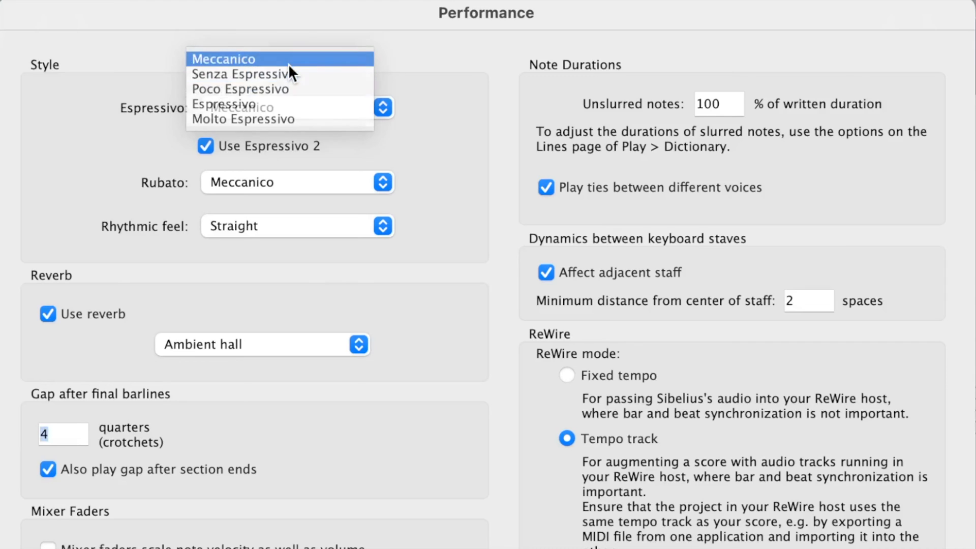
click(358, 344)
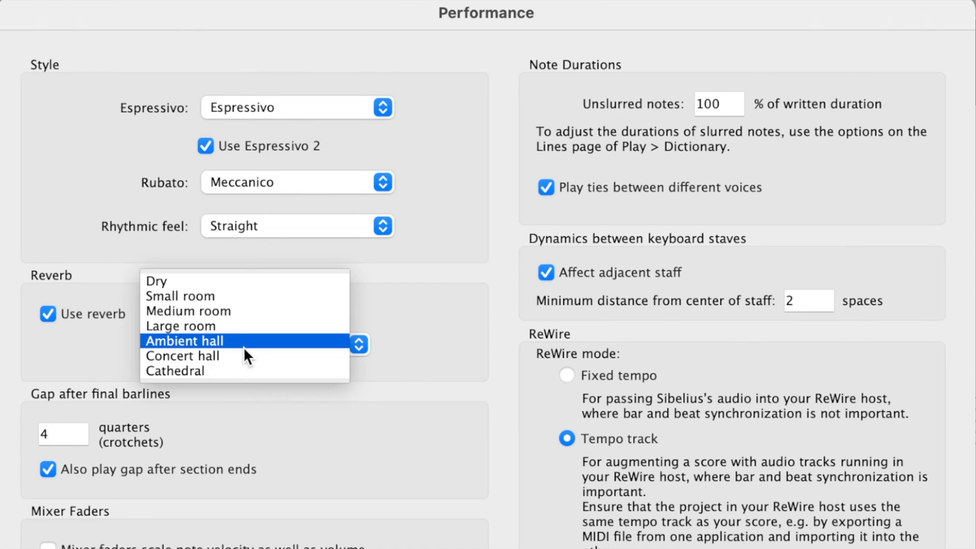
mouse_move(223, 371)
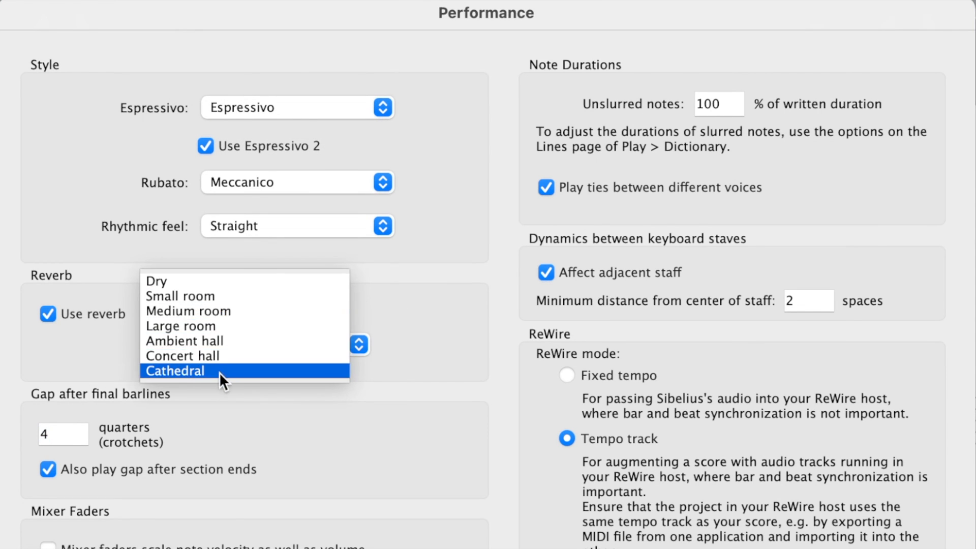
click(184, 340)
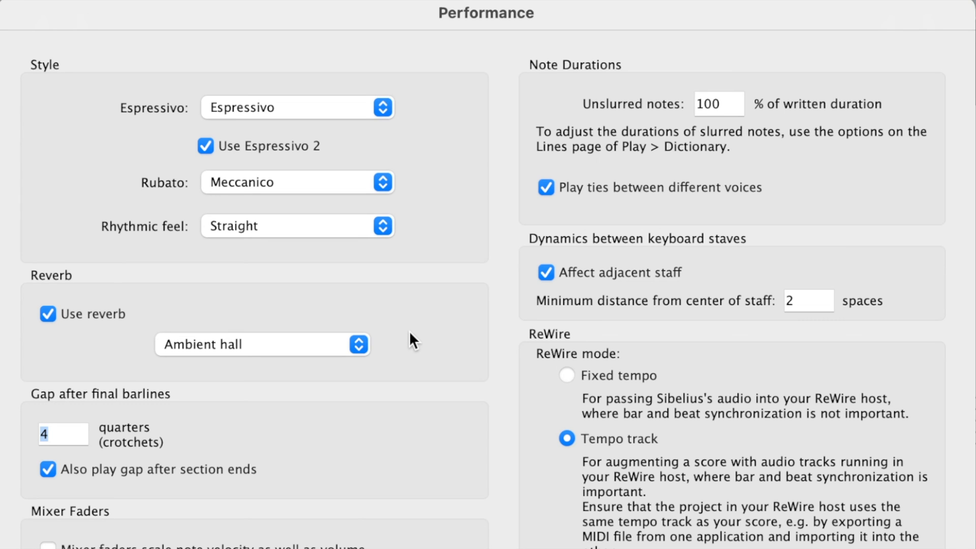
Scroll the Performance dialog and accept it with OK, keeping the values.
scroll(down, 3)
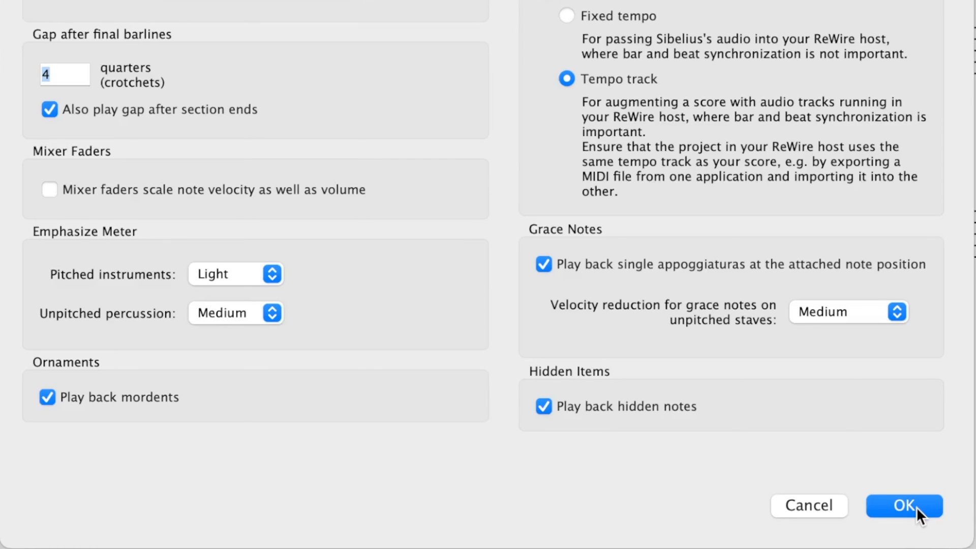
click(903, 505)
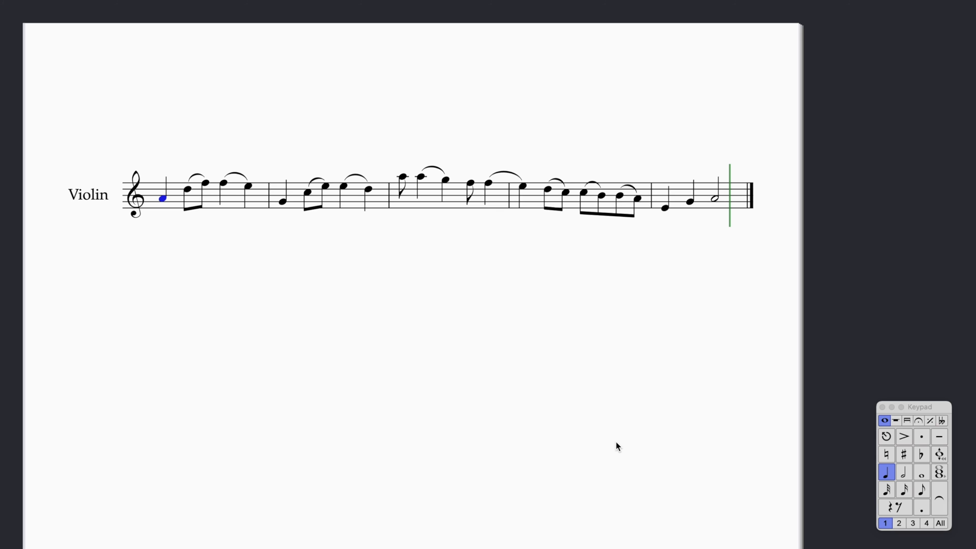